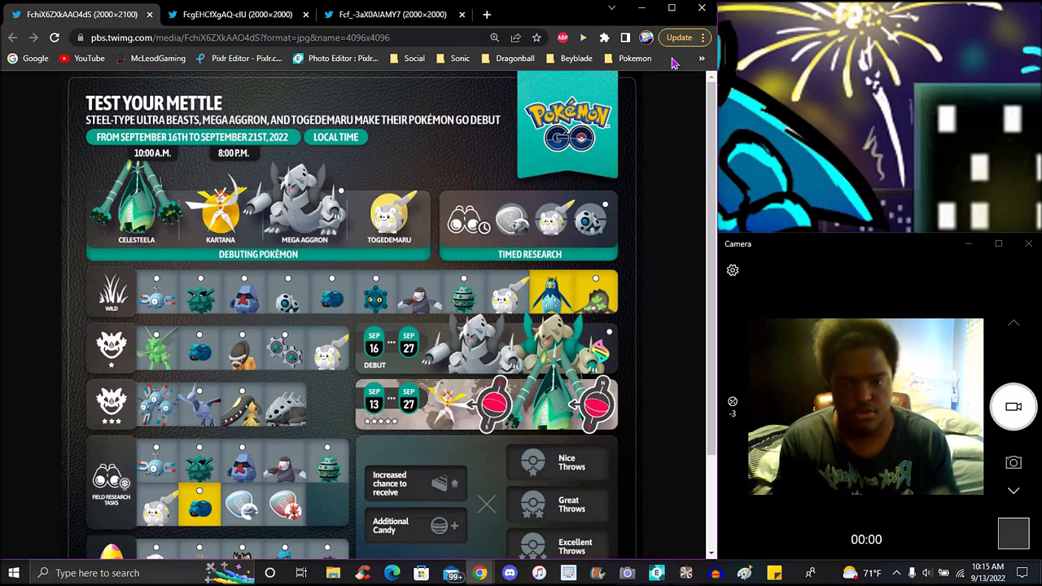
pyautogui.moveTo(567, 274)
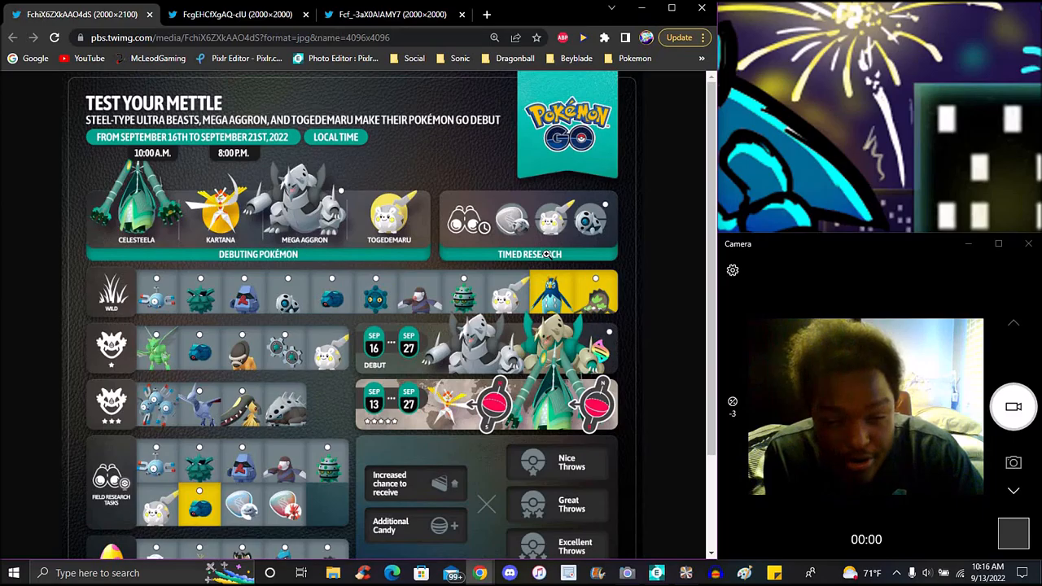
pyautogui.moveTo(667, 225)
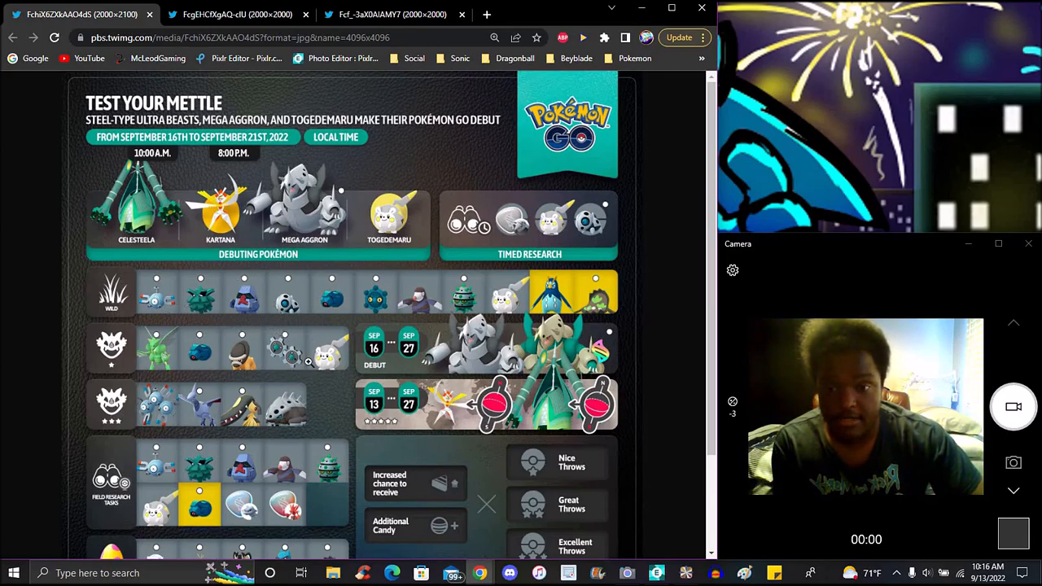
pyautogui.moveTo(259, 322)
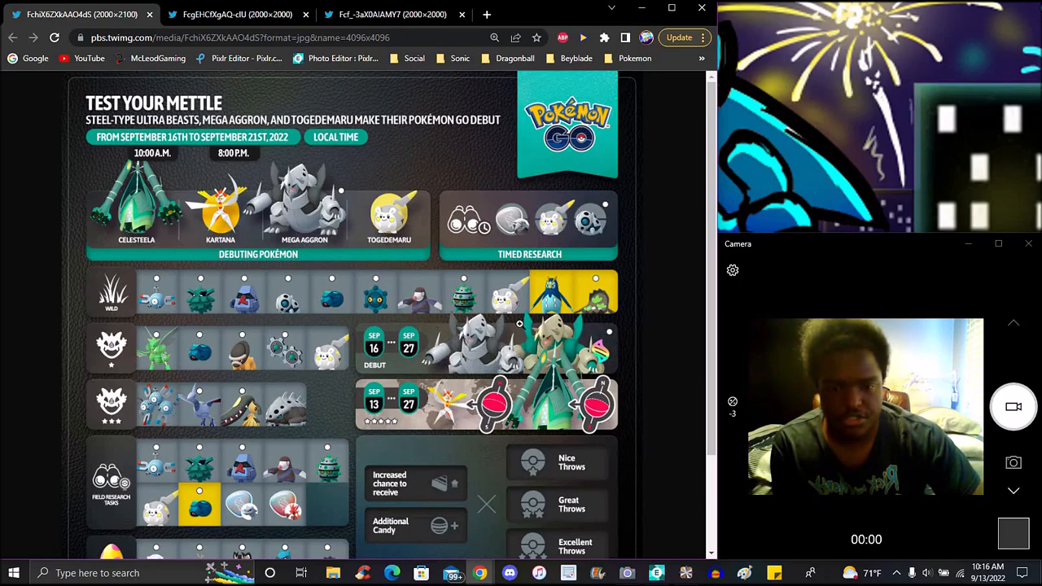
pyautogui.moveTo(643, 339)
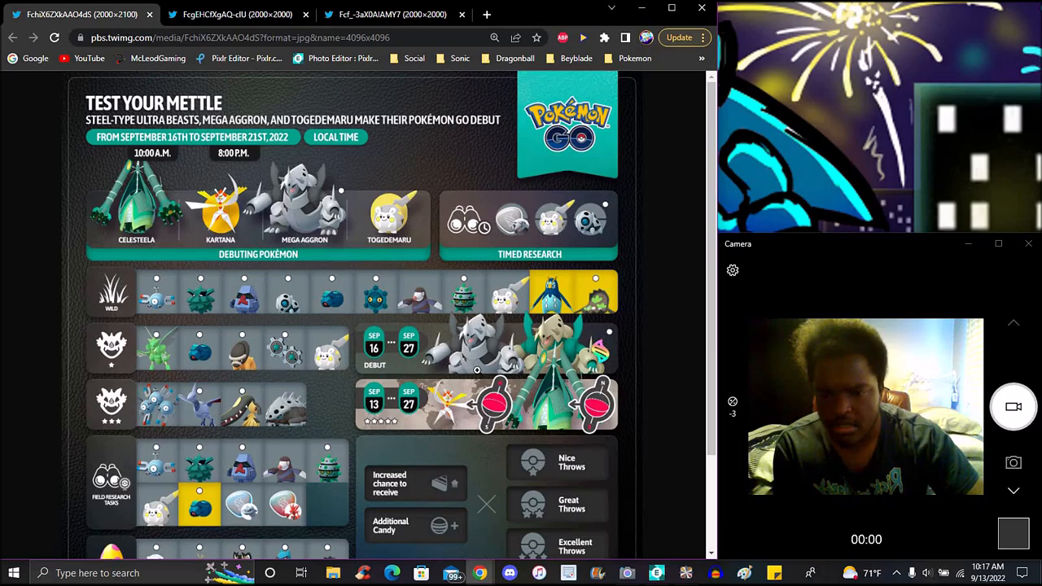
# - Scroll through the event infographic, then switch to the Kartana raid counters graphic
pyautogui.scroll(-3)
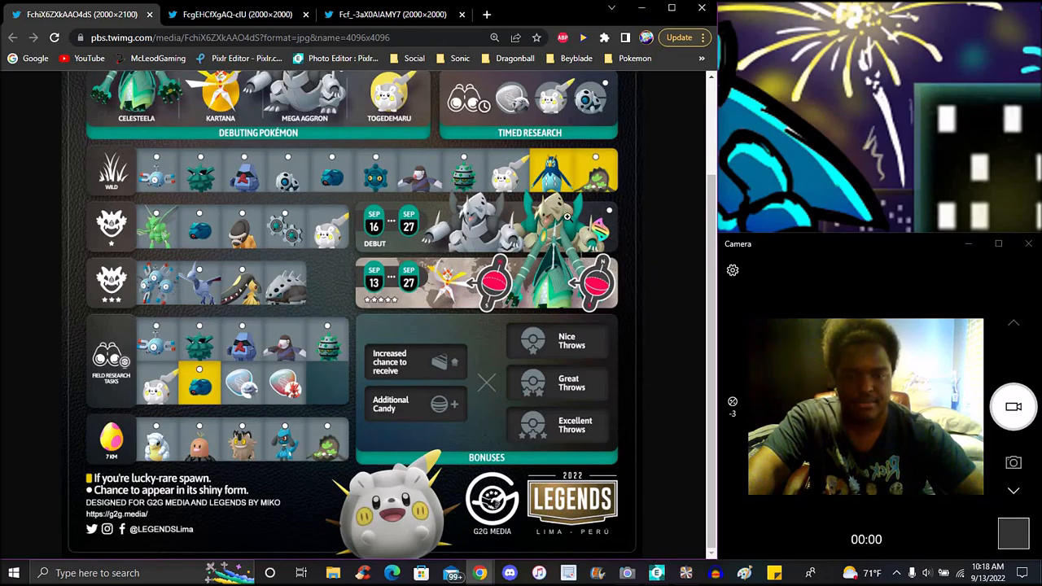
pyautogui.moveTo(673, 261)
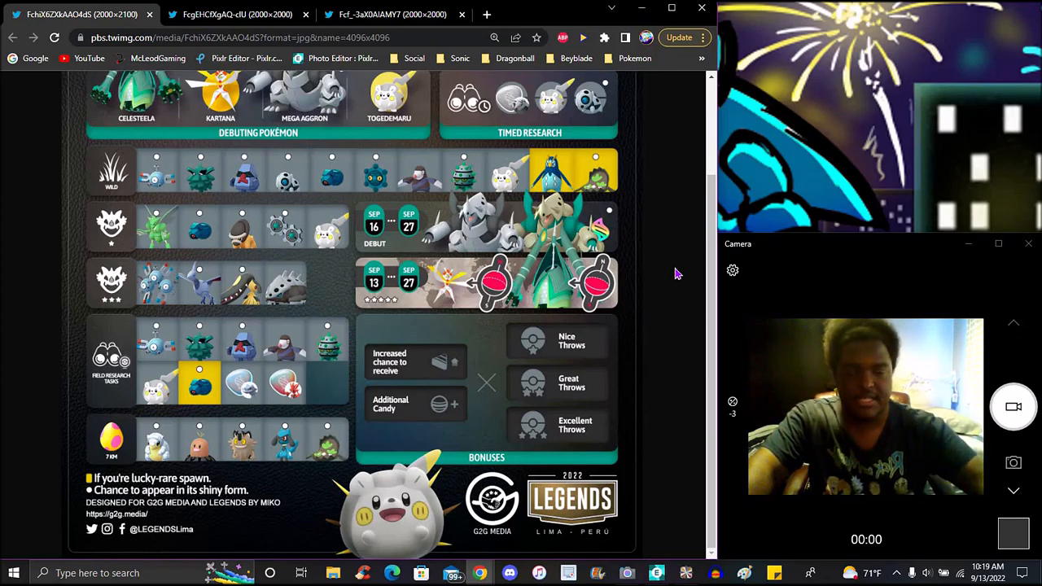
pyautogui.moveTo(675, 247)
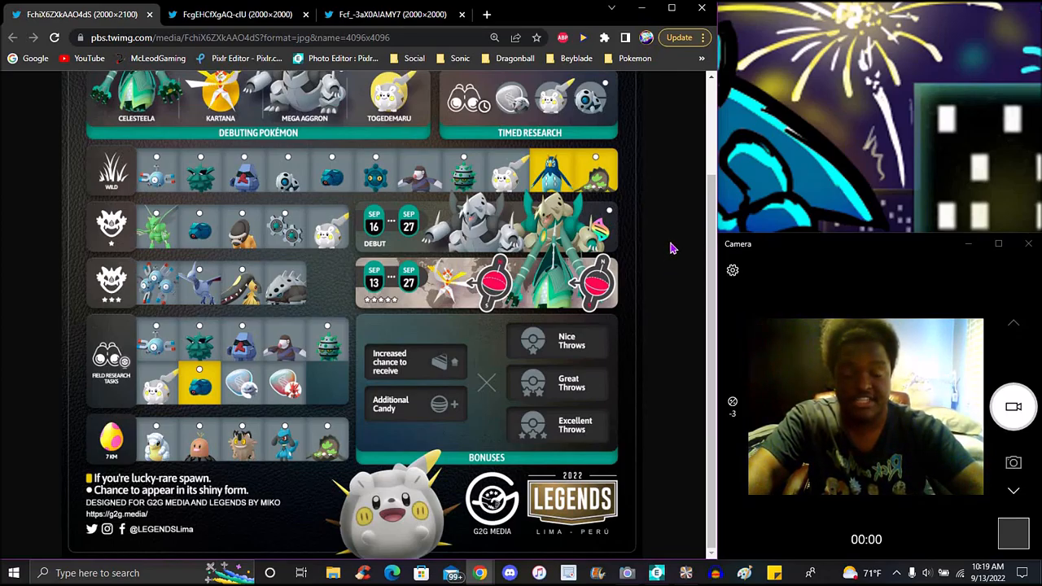
pyautogui.moveTo(684, 285)
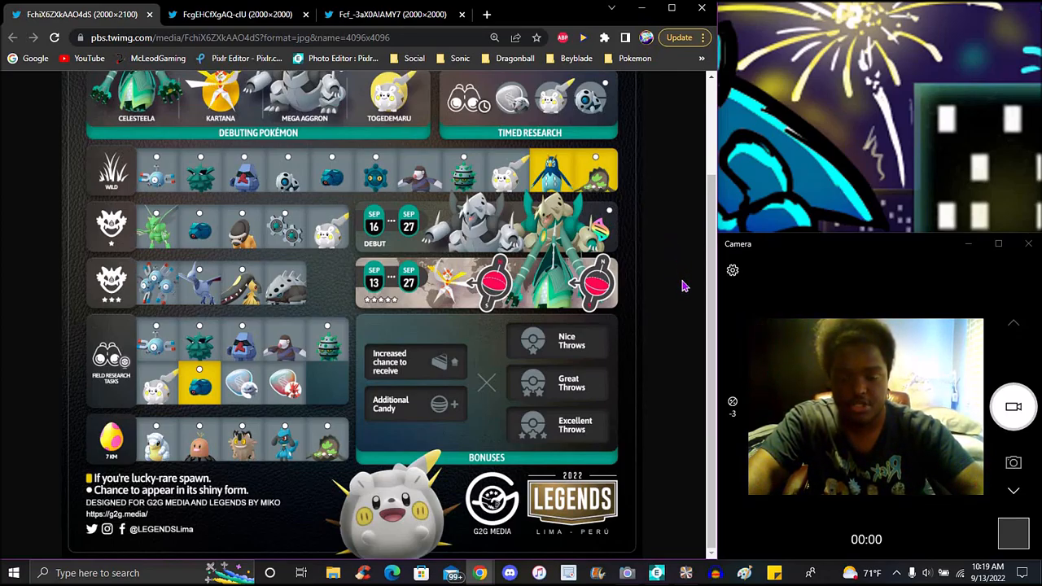
pyautogui.moveTo(654, 306)
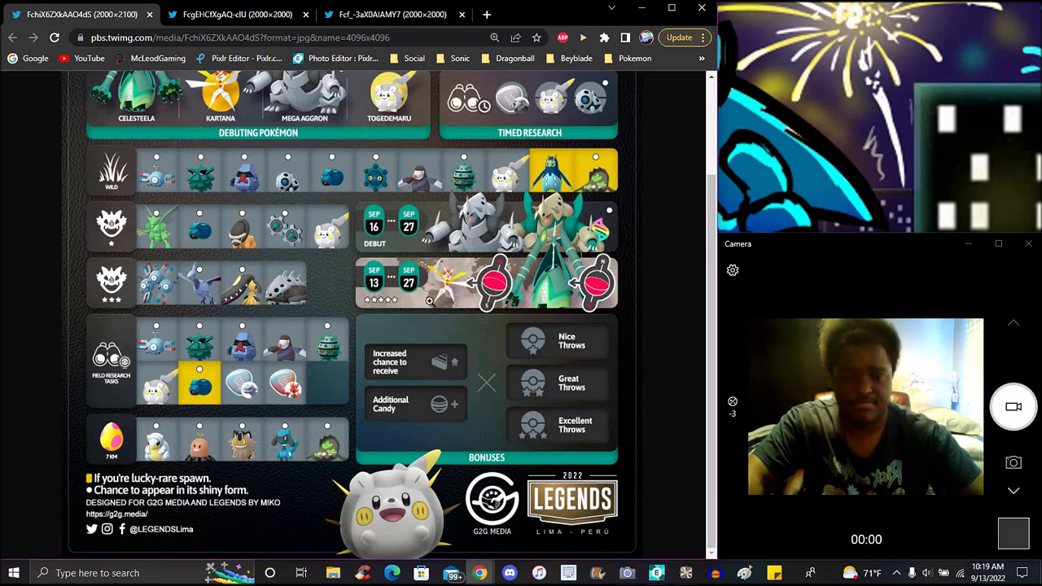
pyautogui.moveTo(645, 278)
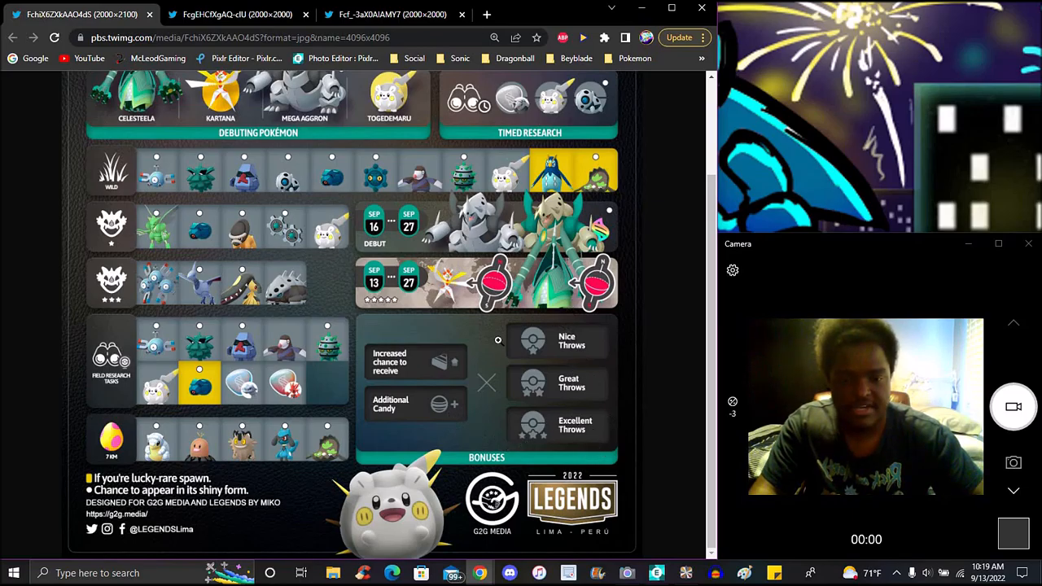
pyautogui.moveTo(596, 404)
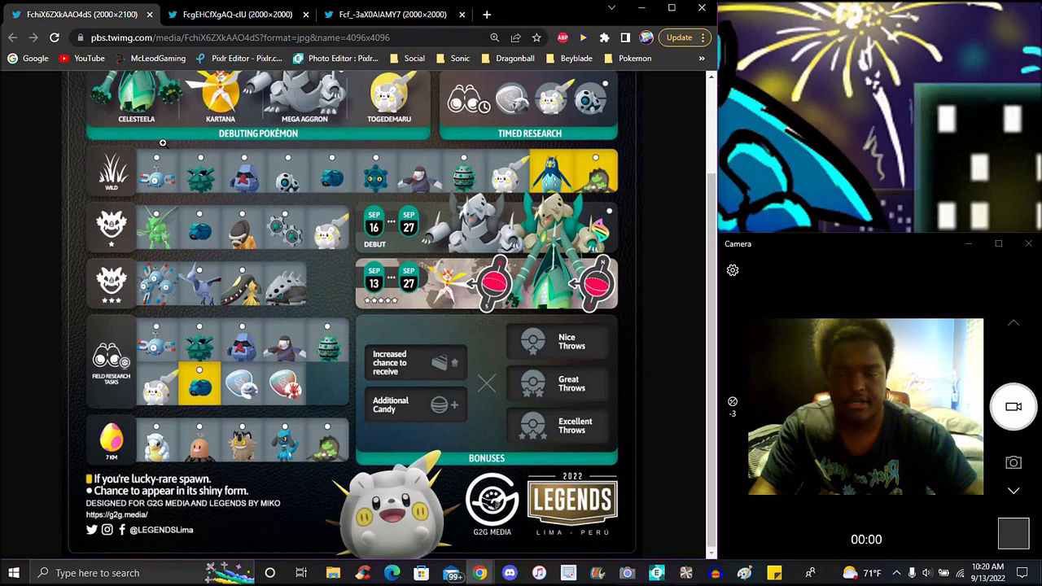
pyautogui.scroll(3)
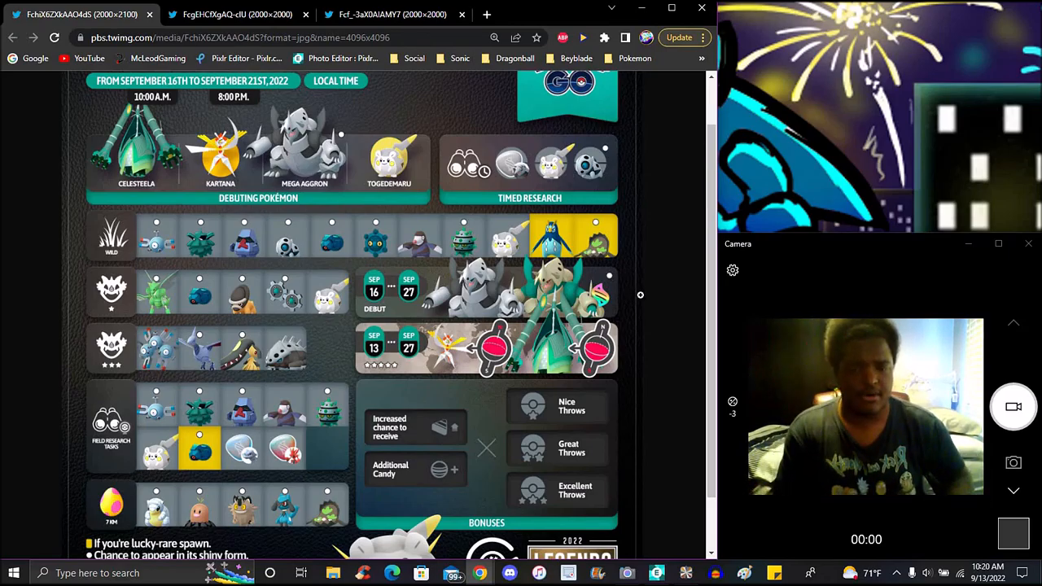
pyautogui.scroll(-3)
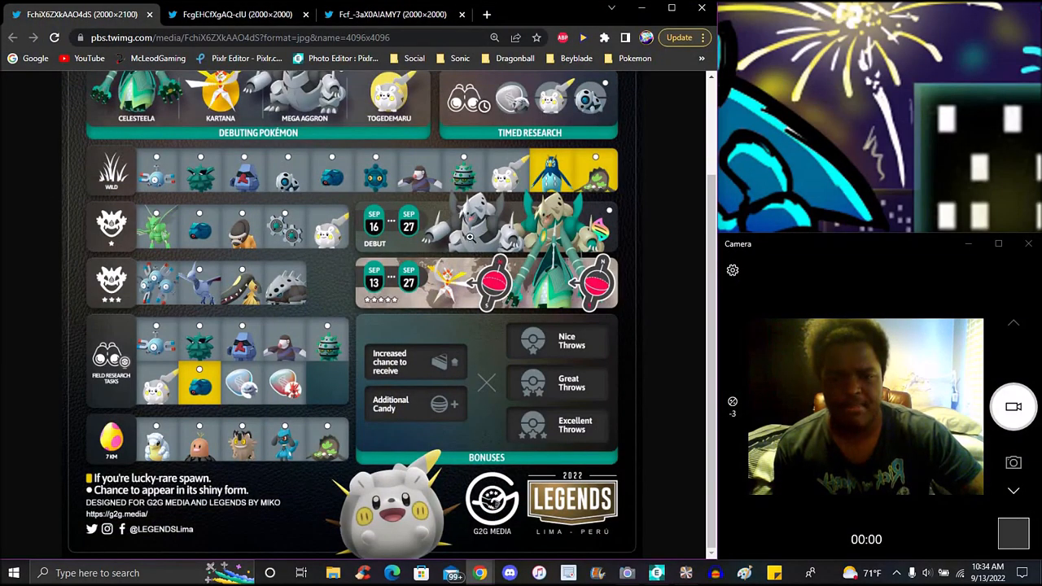
pyautogui.scroll(-3)
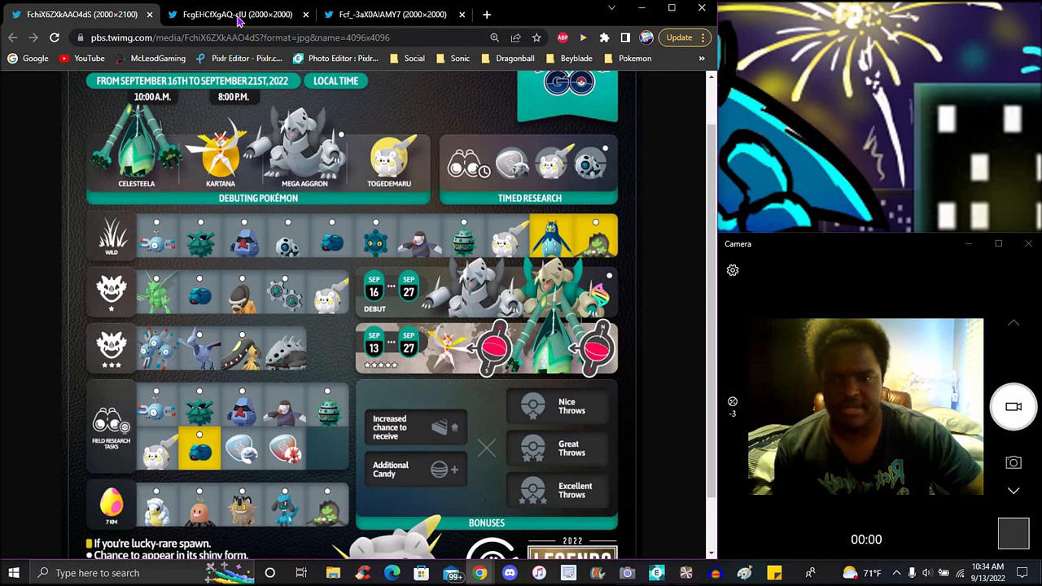
pyautogui.click(236, 13)
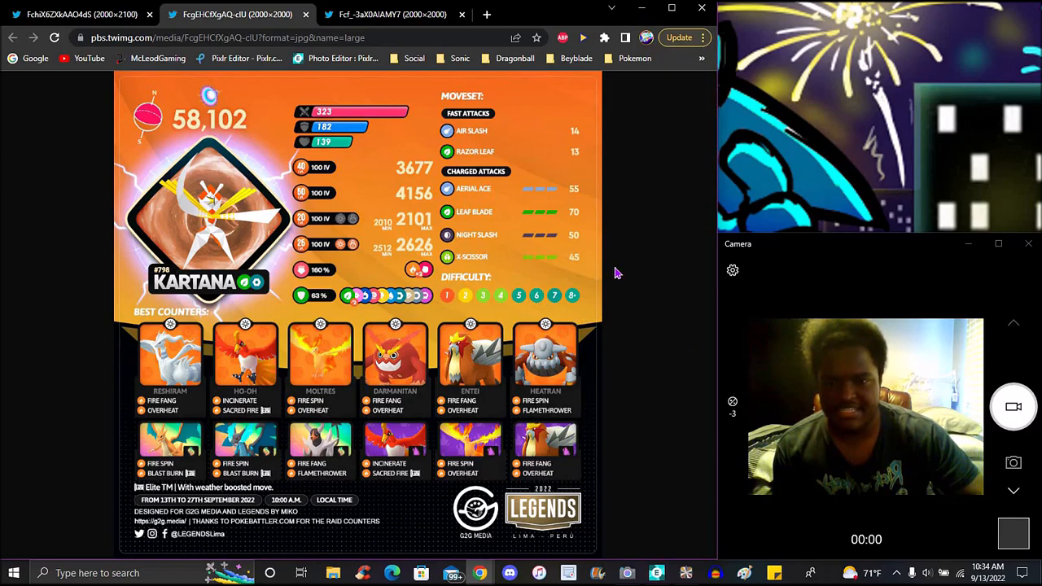
pyautogui.moveTo(642, 267)
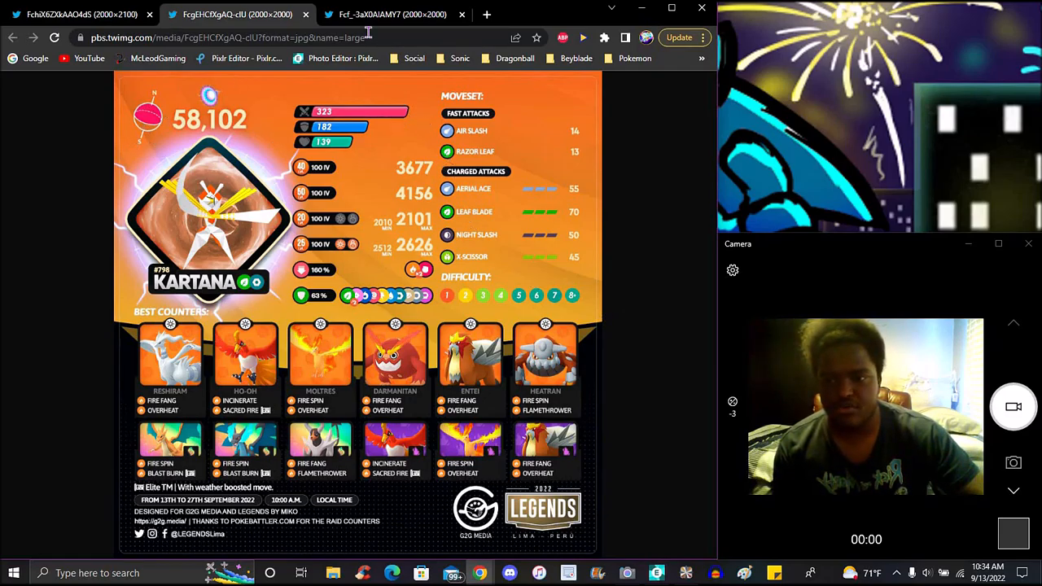
# - View the Celesteela raid counters, revisit Kartana, then return to the Test Your Mettle infographic
pyautogui.click(391, 13)
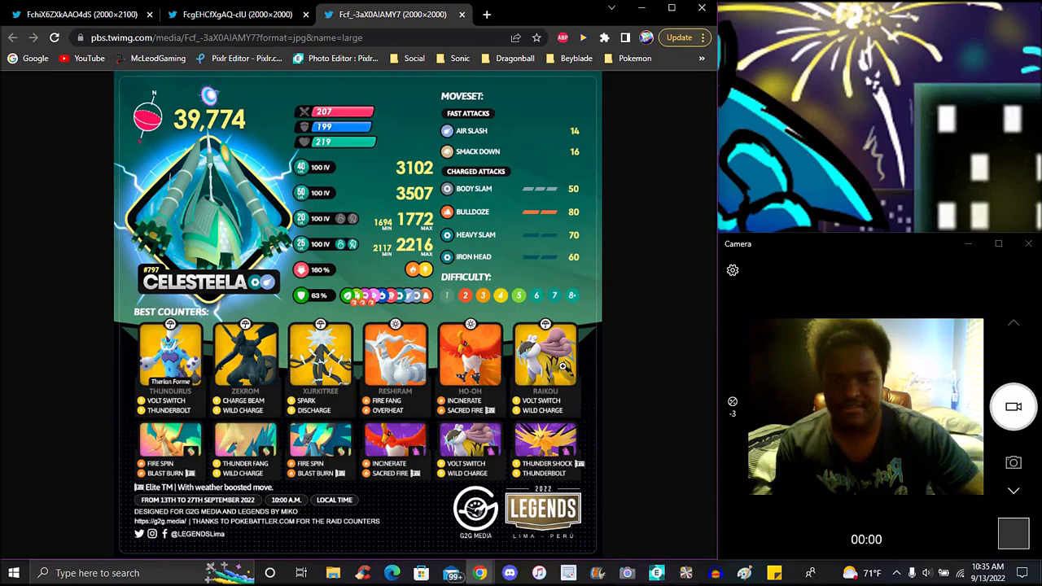
pyautogui.moveTo(385, 363)
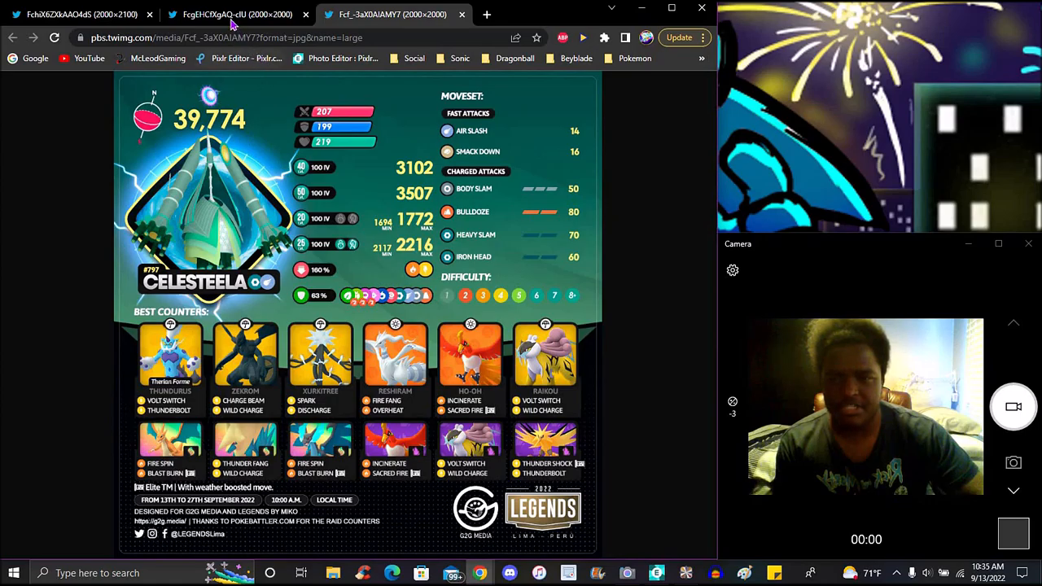
pyautogui.click(236, 13)
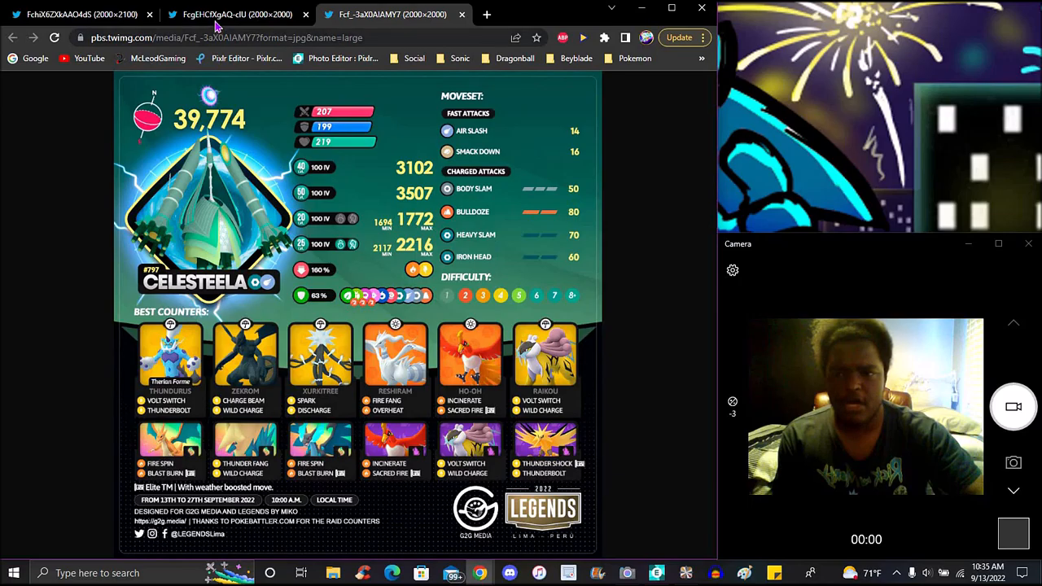
pyautogui.click(236, 13)
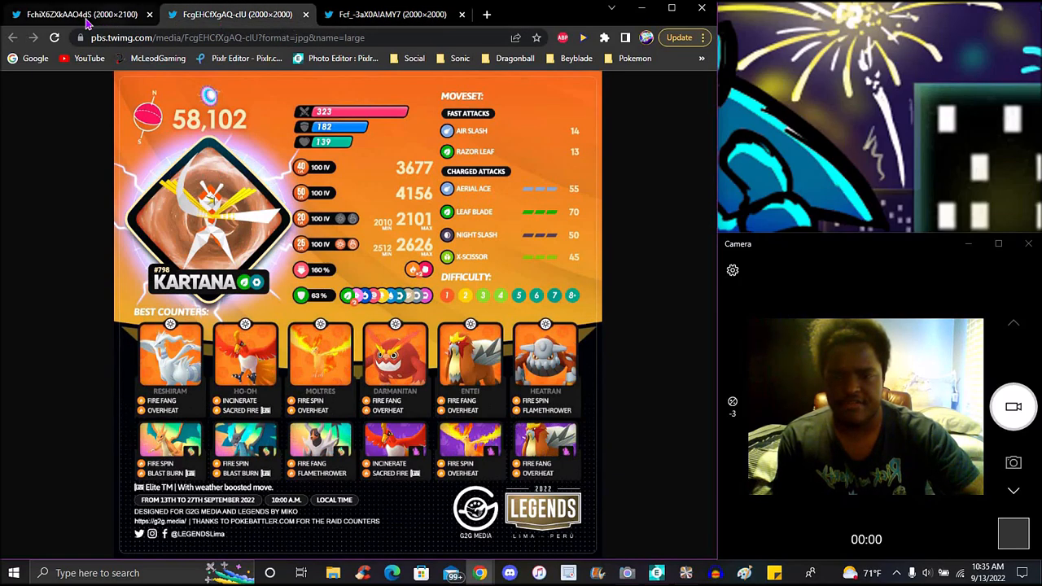
pyautogui.click(81, 13)
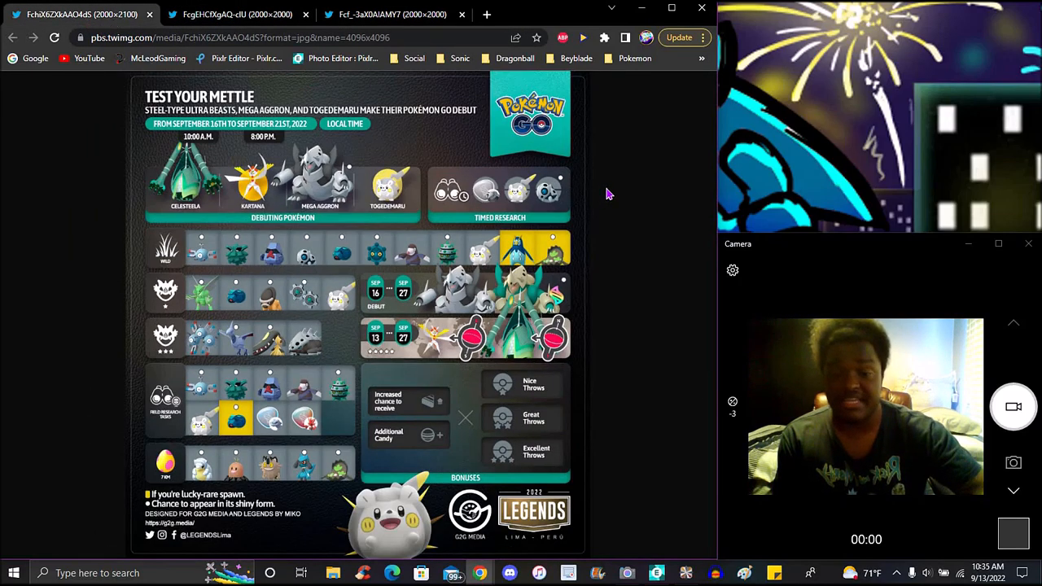